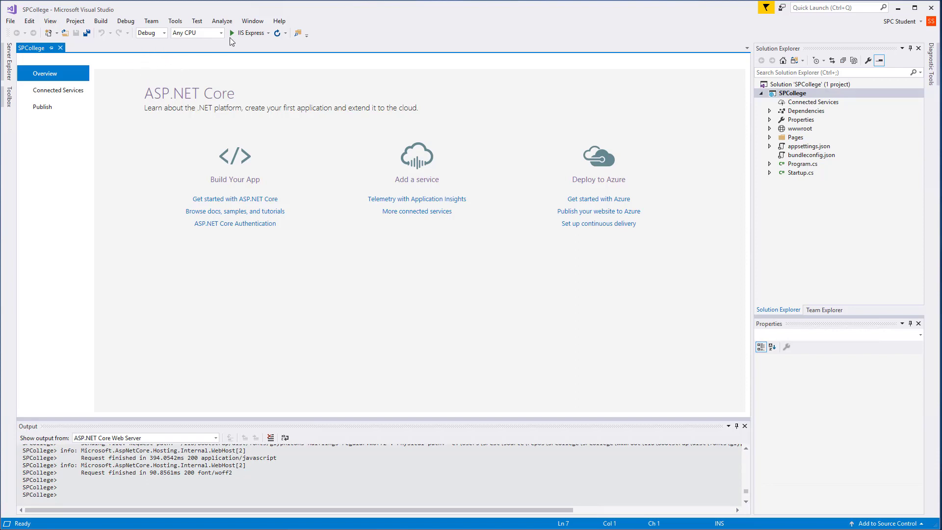
# - Run the SPCollege web app, then close the browser and stop the app
pyautogui.click(231, 33)
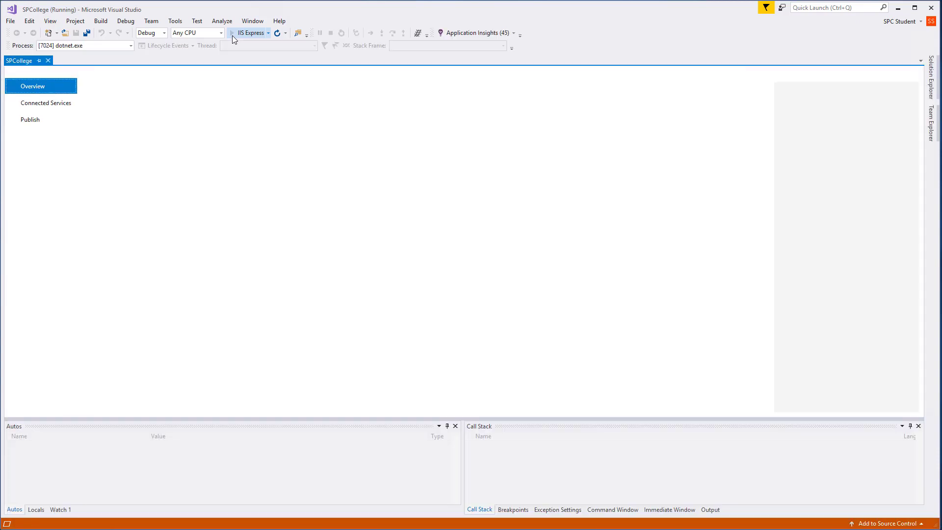
pyautogui.click(232, 33)
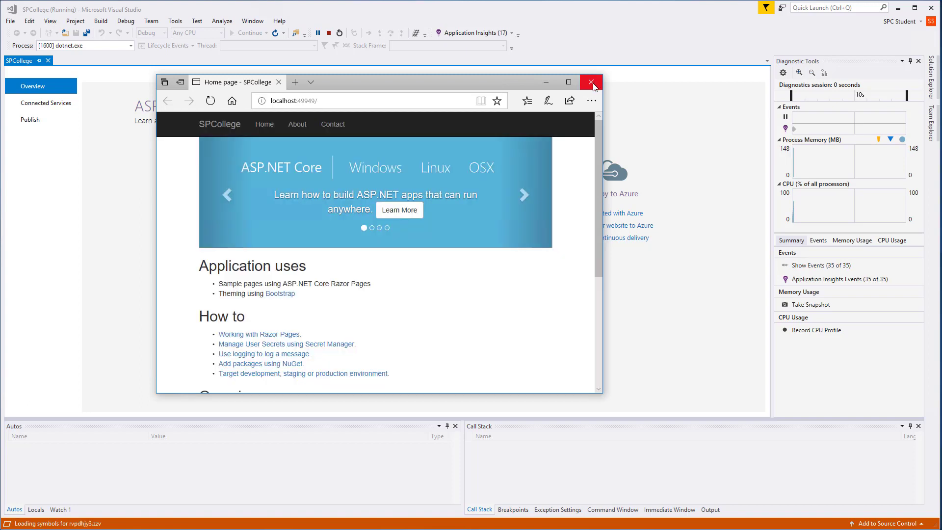
pyautogui.click(591, 82)
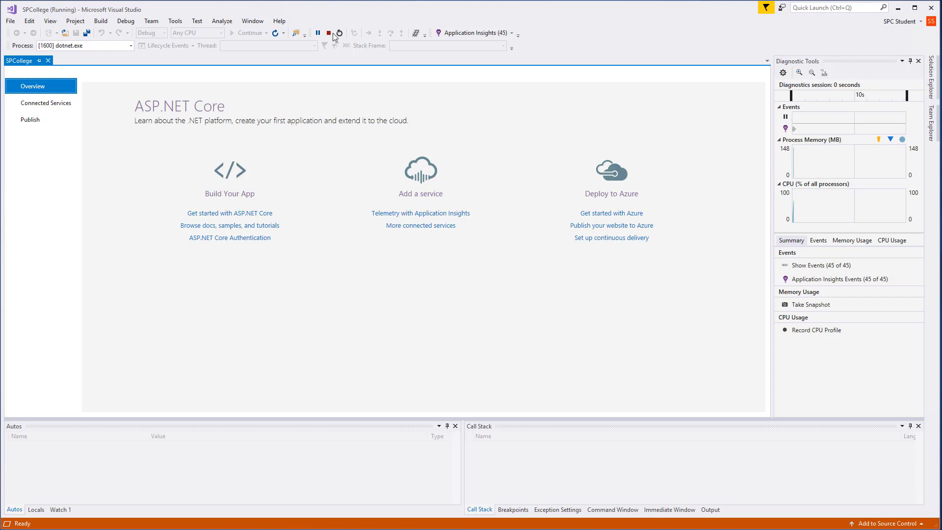
pyautogui.click(329, 33)
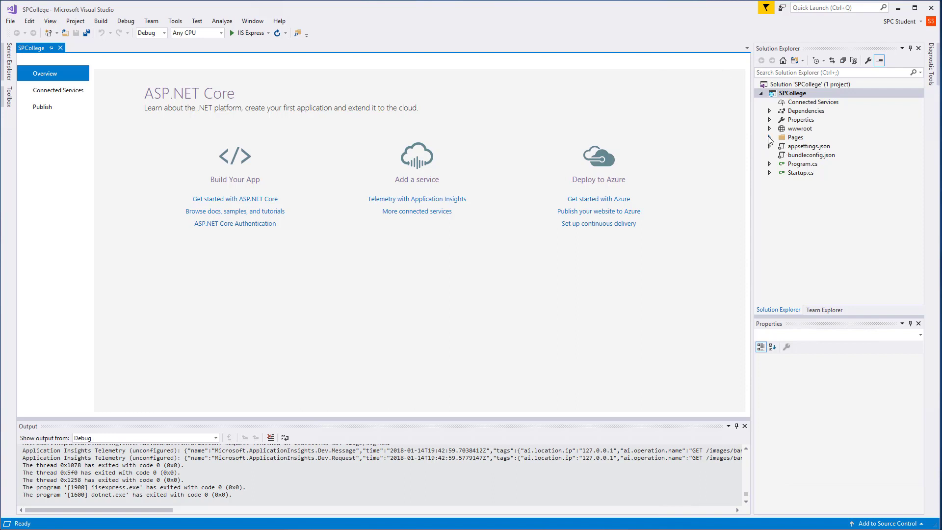
# - Open Pages/_Layout.cshtml and change the title suffix to 'St. Petersburg College'
pyautogui.click(770, 137)
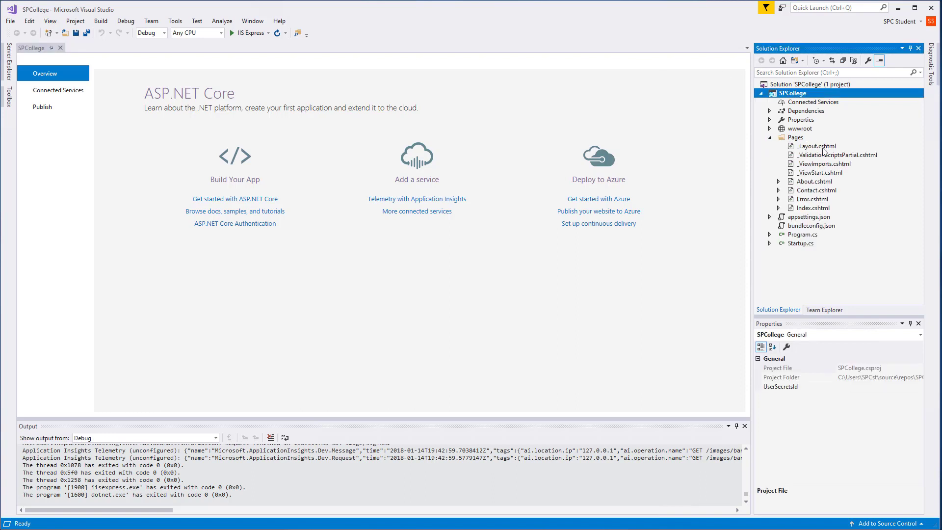
pyautogui.click(815, 145)
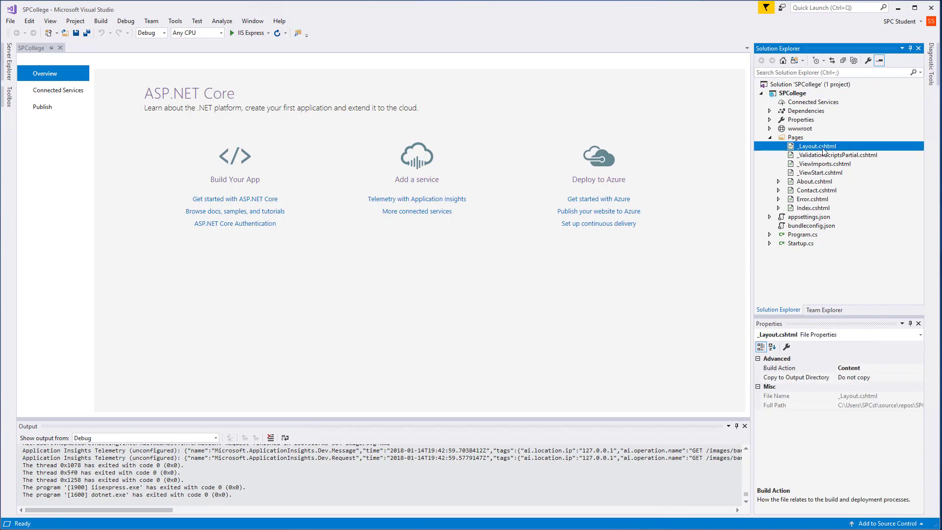
pyautogui.doubleClick(816, 147)
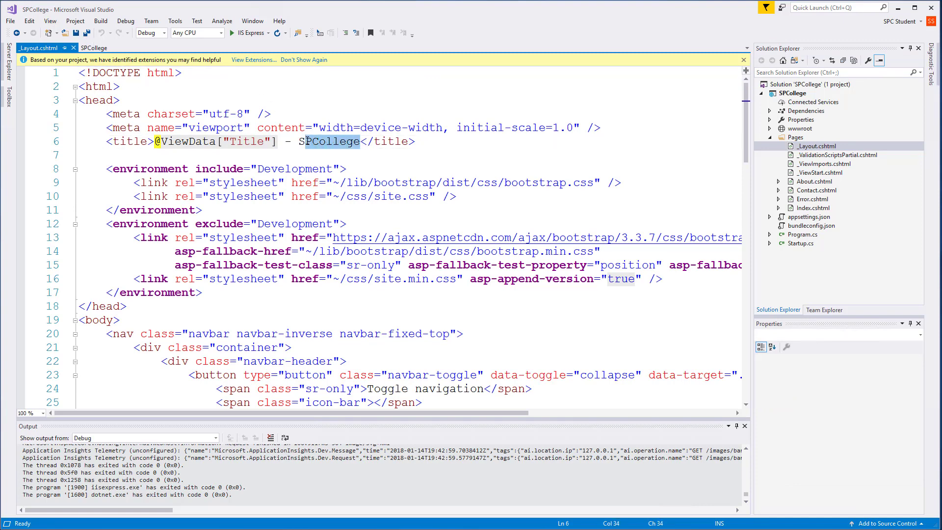
pyautogui.write('St. Petersburg')
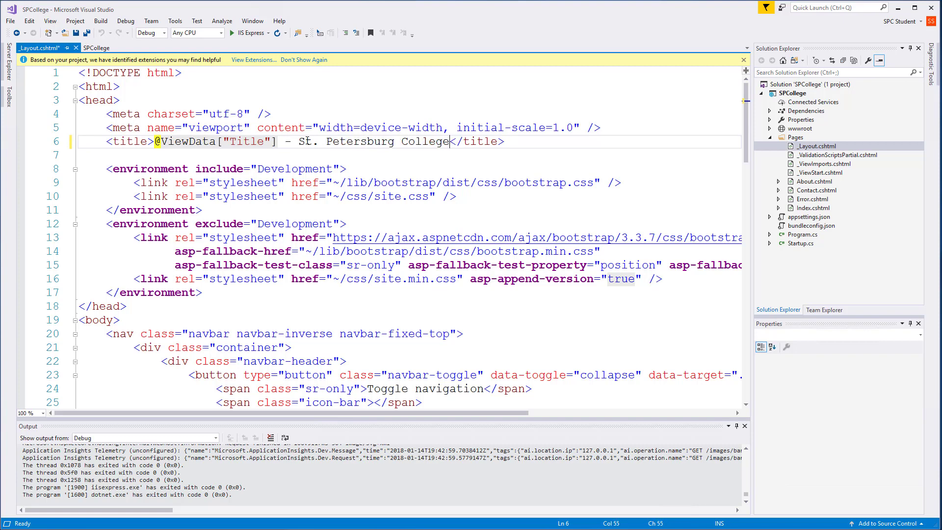
pyautogui.doubleClick(217, 142)
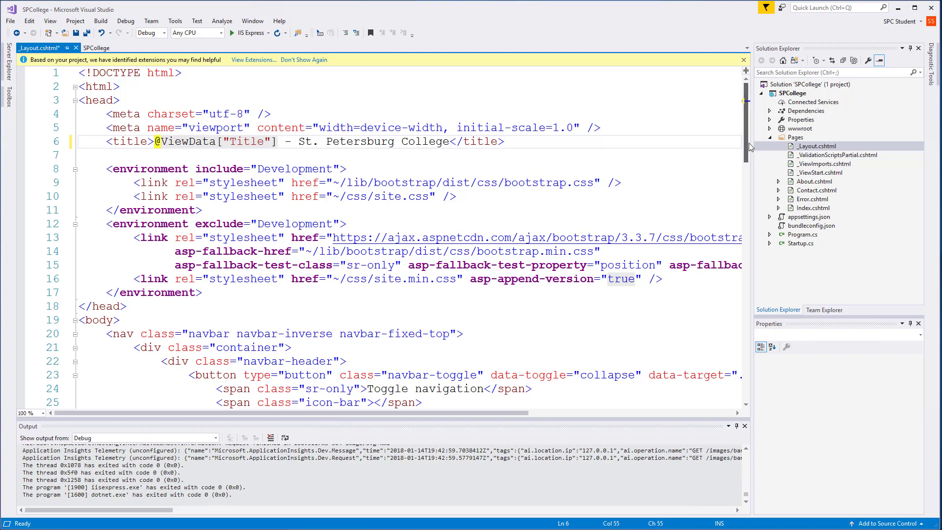
# - Replace the navbar-brand link text SPCollege with 'St. Petersburg College'
pyautogui.scroll(-3)
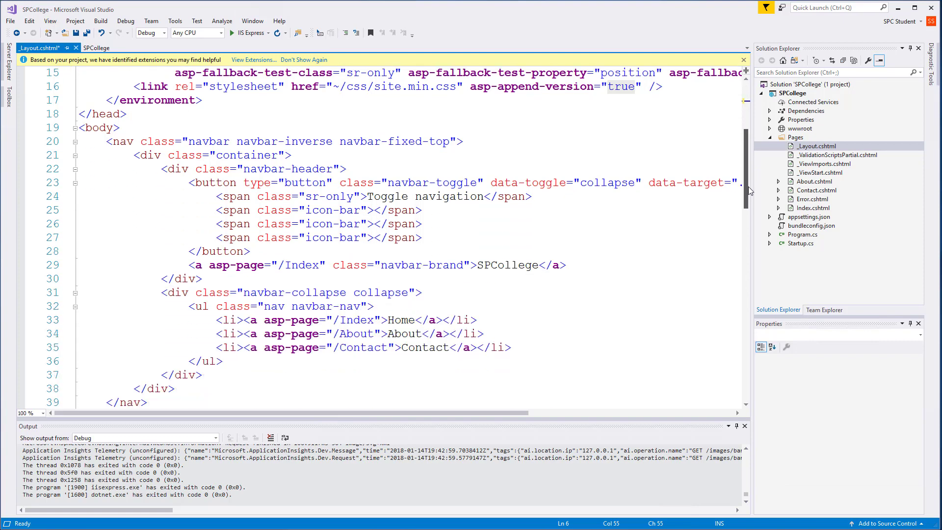
pyautogui.scroll(-3)
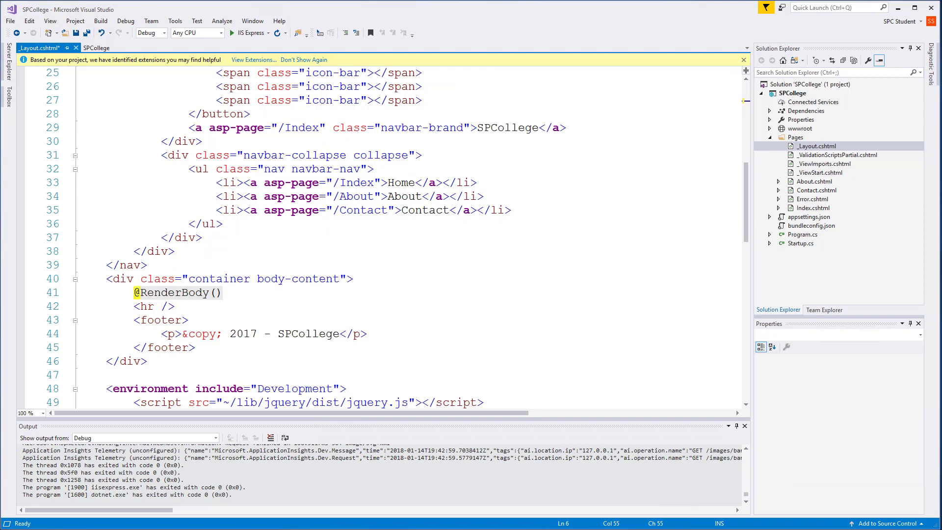
pyautogui.click(525, 128)
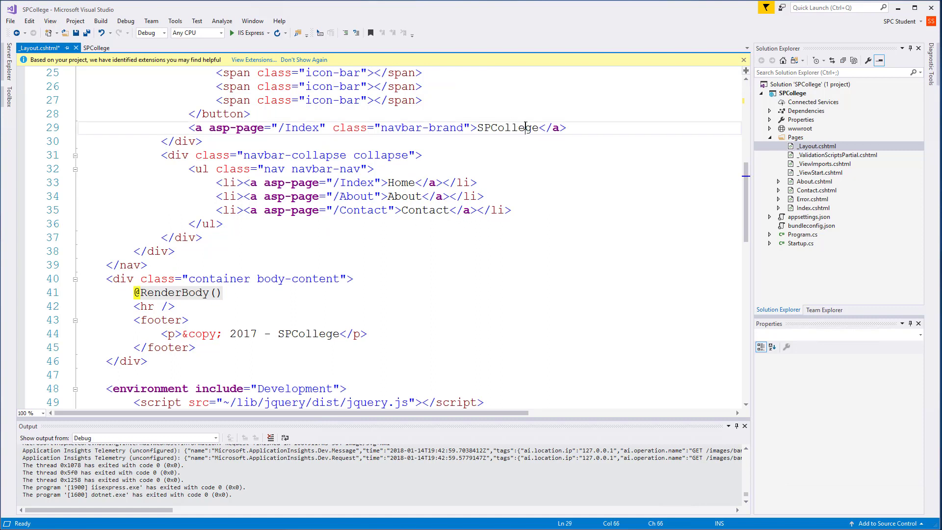
pyautogui.write('St')
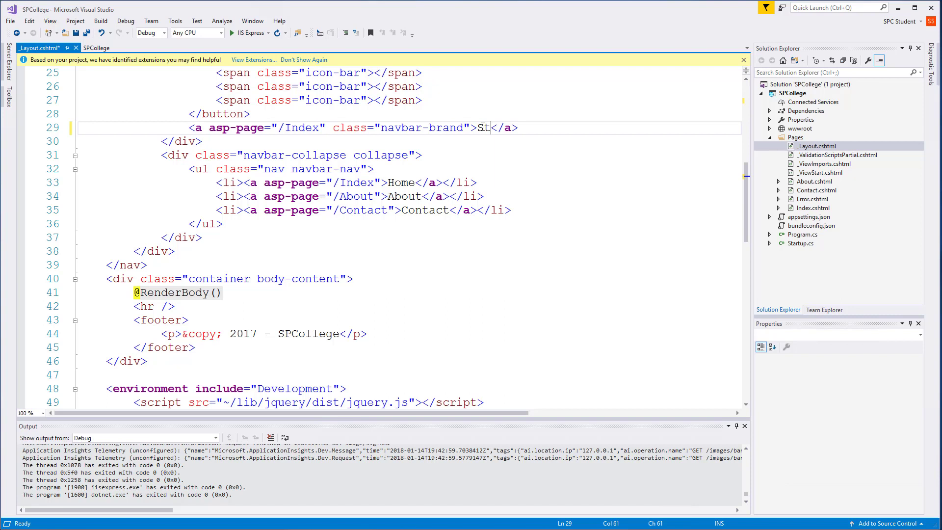
pyautogui.write('. Petersburg')
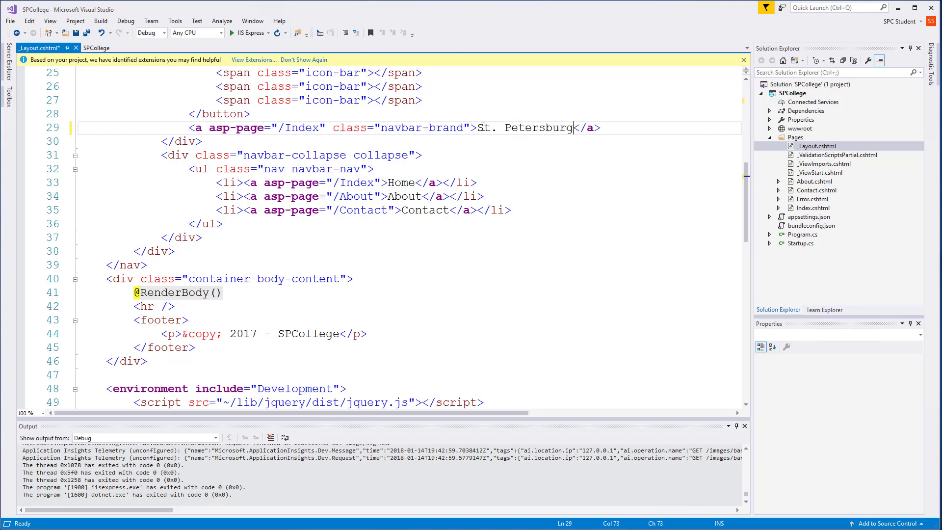
pyautogui.write('College')
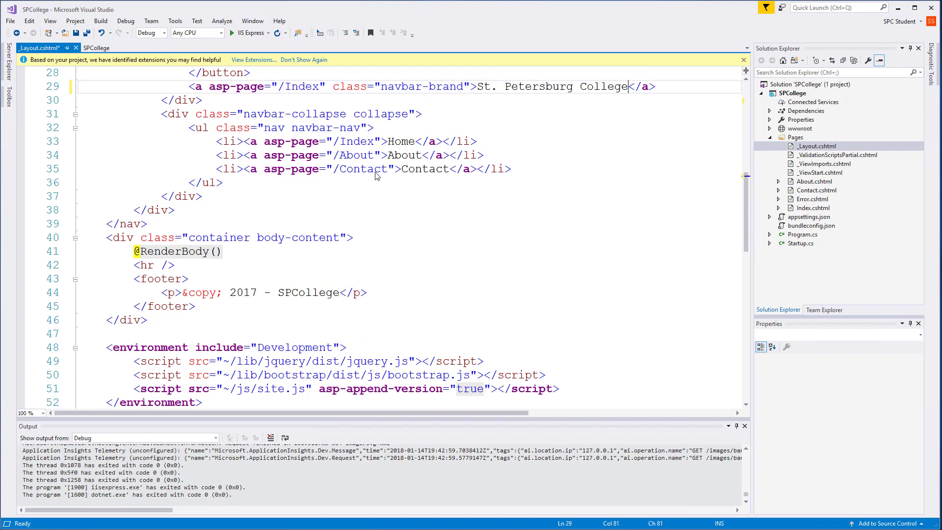
pyautogui.moveTo(389, 174)
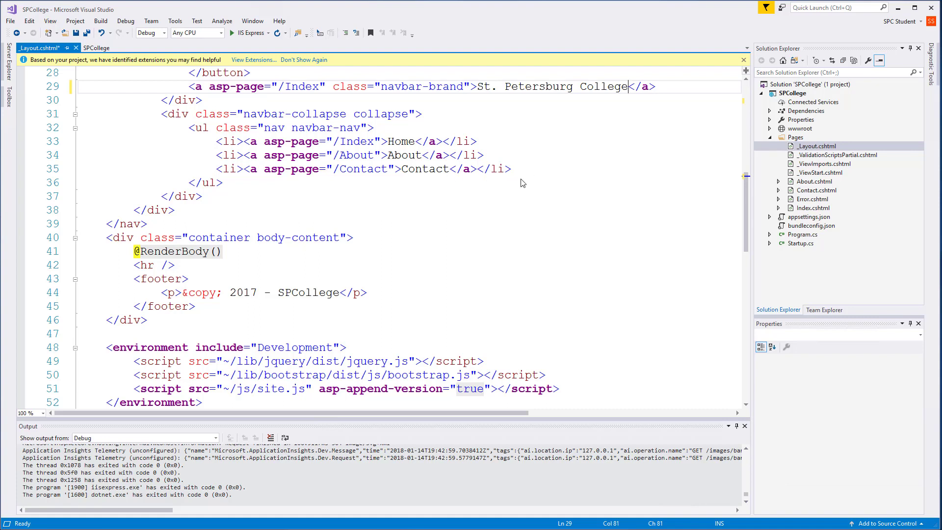
# - Swap Contact for Students, Courses, Instructors, Departments links and update the footer name
pyautogui.tripleClick(361, 169)
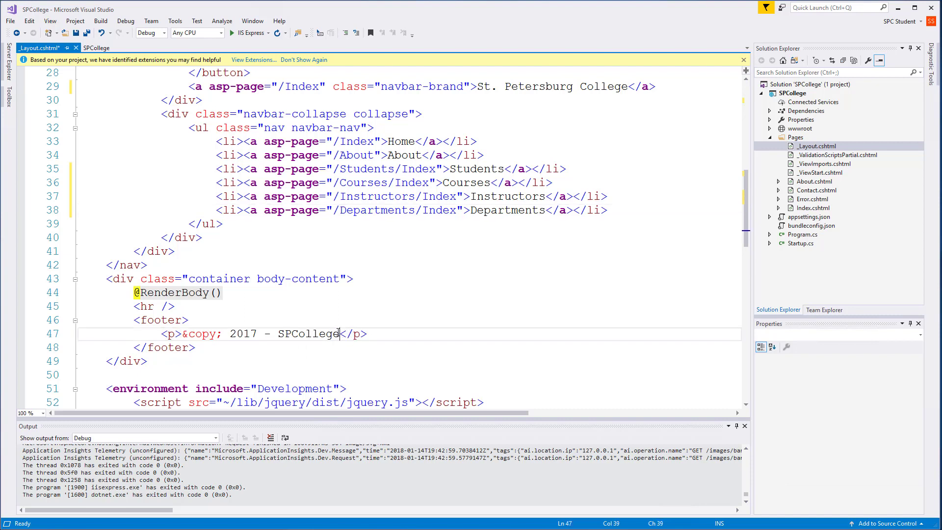
pyautogui.write('Shane Hamilton')
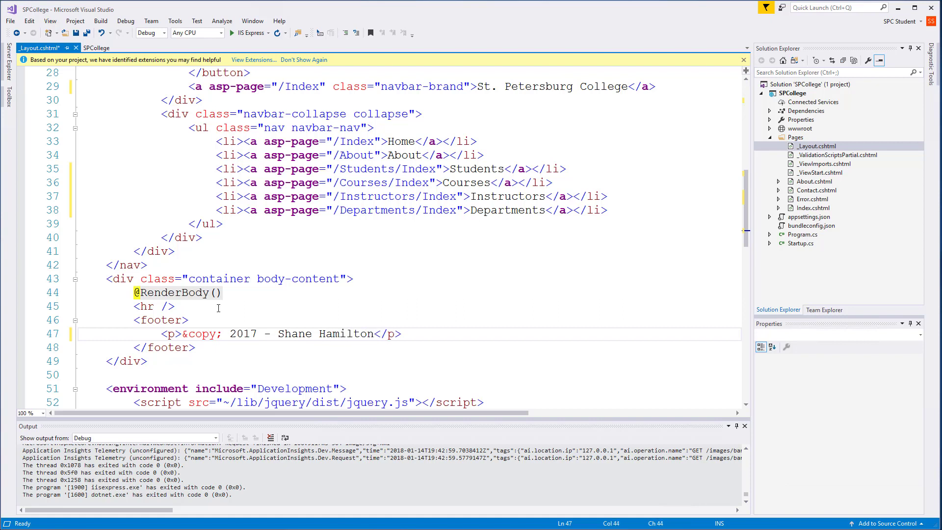
pyautogui.click(374, 334)
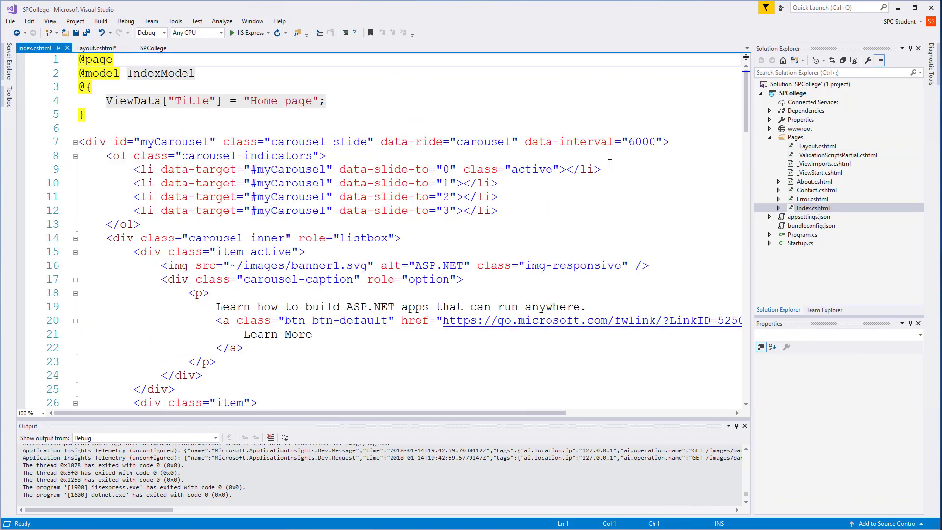
# - Rewrite the first carousel caption in Index.cshtml as 'ASP.Net .Net Core 2.0 Razor Applicaton'
pyautogui.scroll(-3)
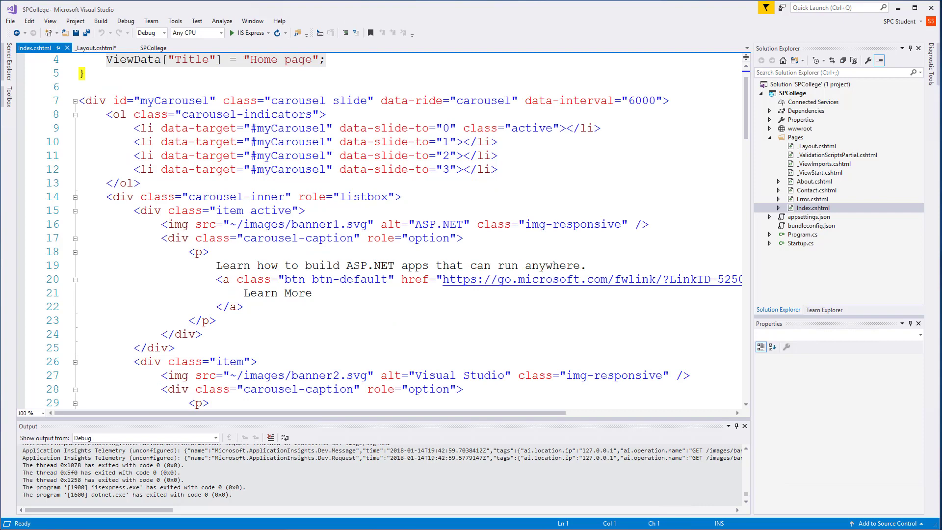
pyautogui.click(245, 308)
pyautogui.write('ASP.')
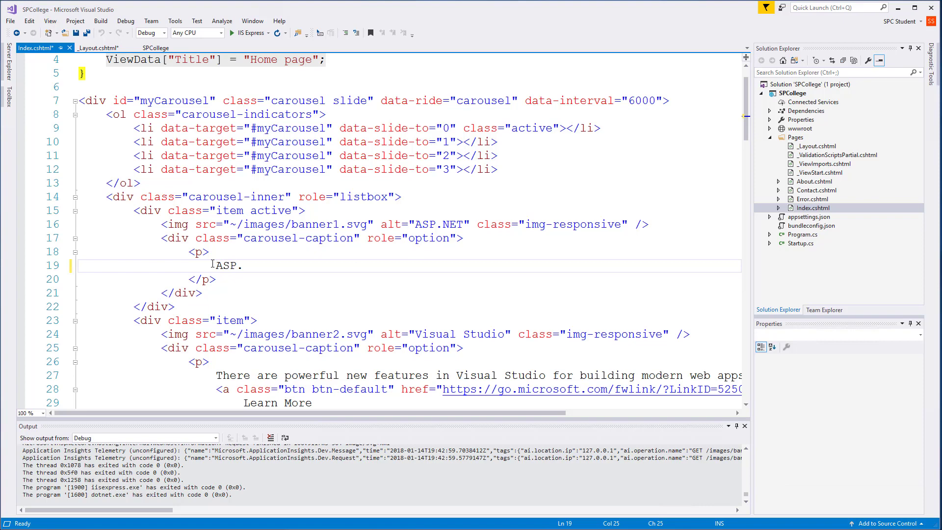
pyautogui.write('Net .Net')
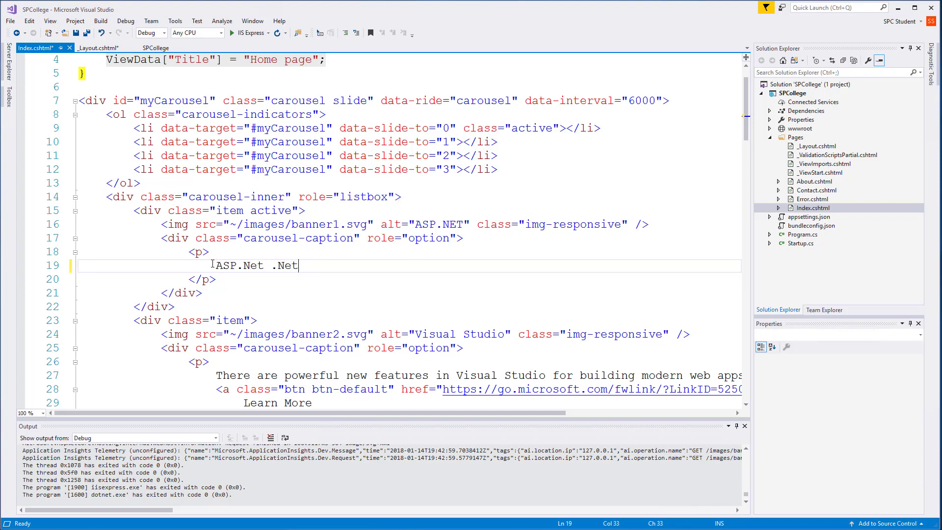
pyautogui.write('Core 2.0')
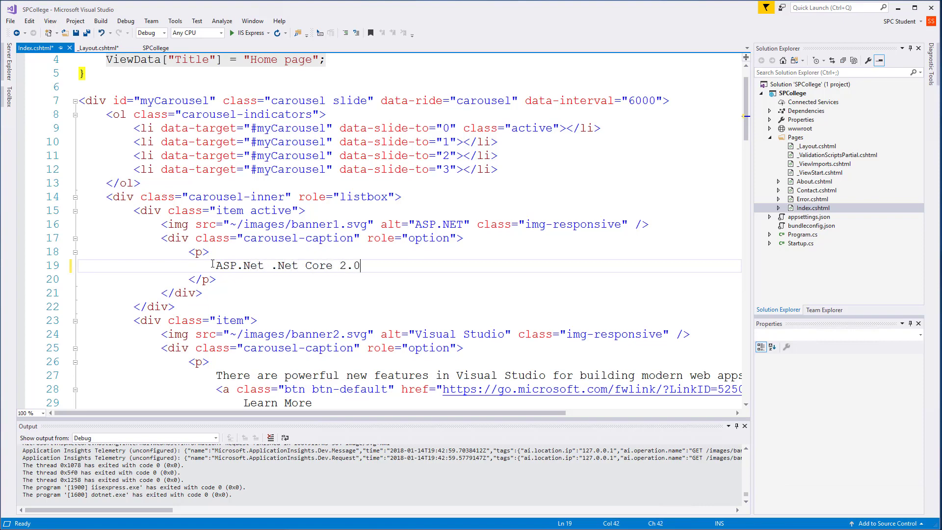
pyautogui.write('Razor A')
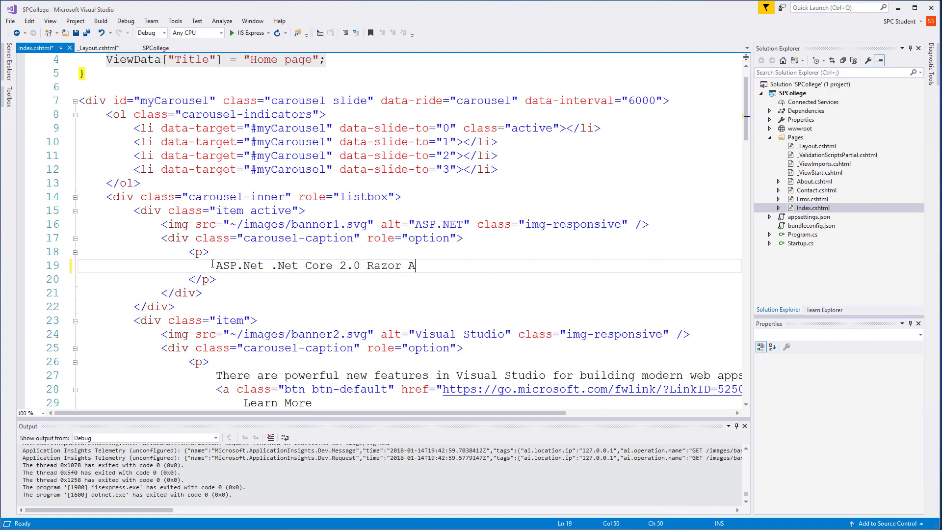
pyautogui.write('pplicaton')
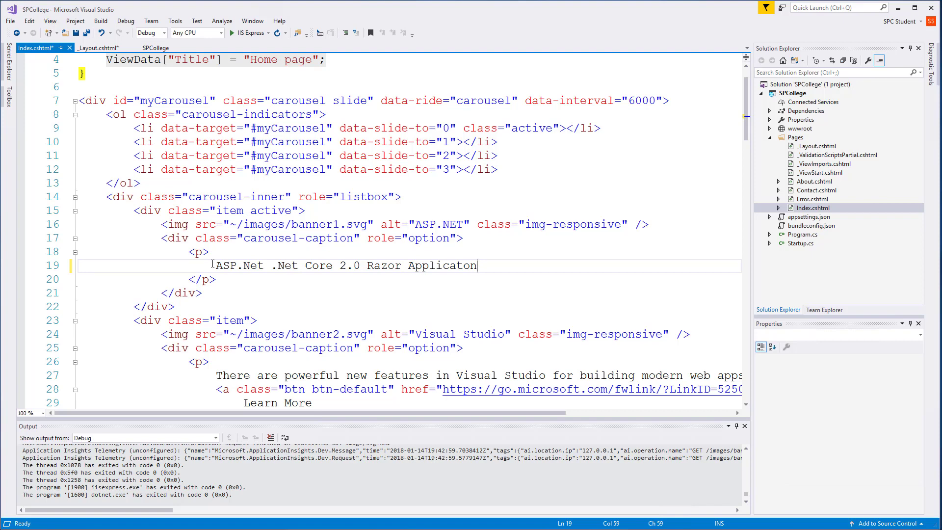
pyautogui.scroll(-3)
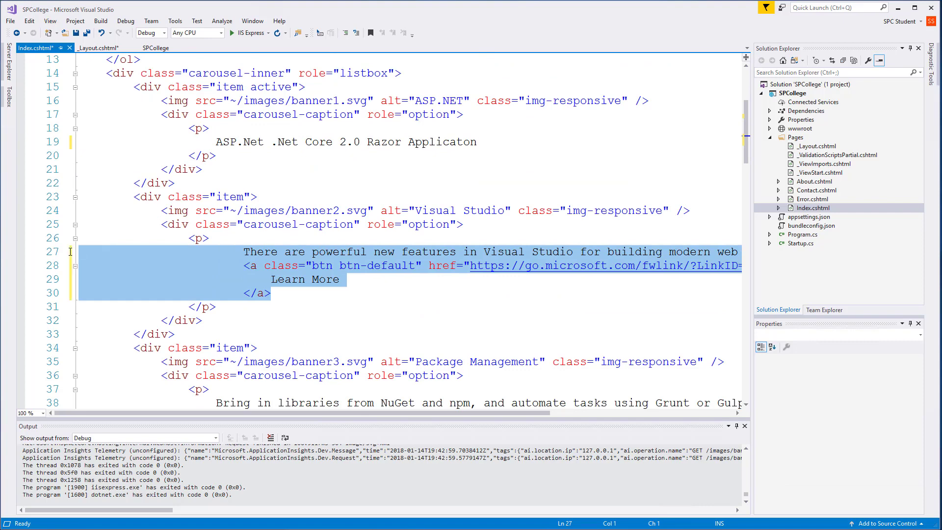
pyautogui.press('Delete')
pyautogui.write('Created by')
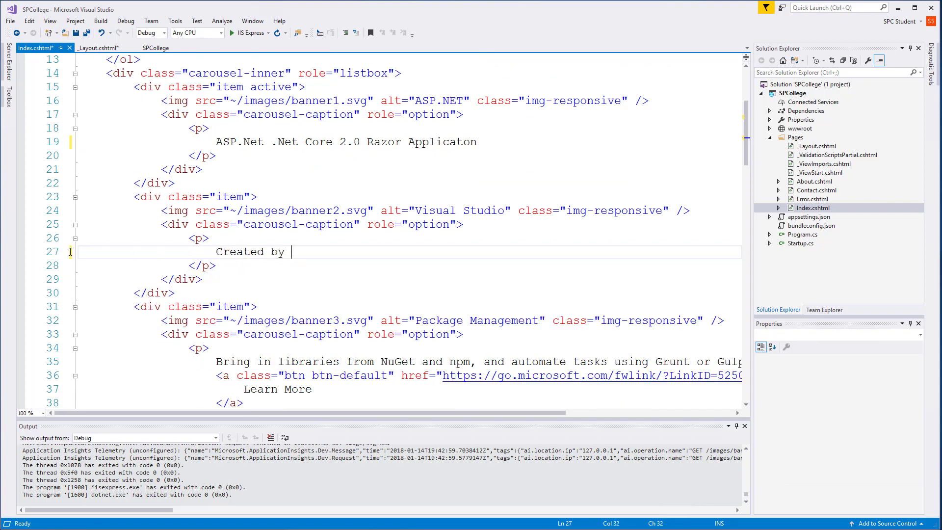
pyautogui.write('Student')
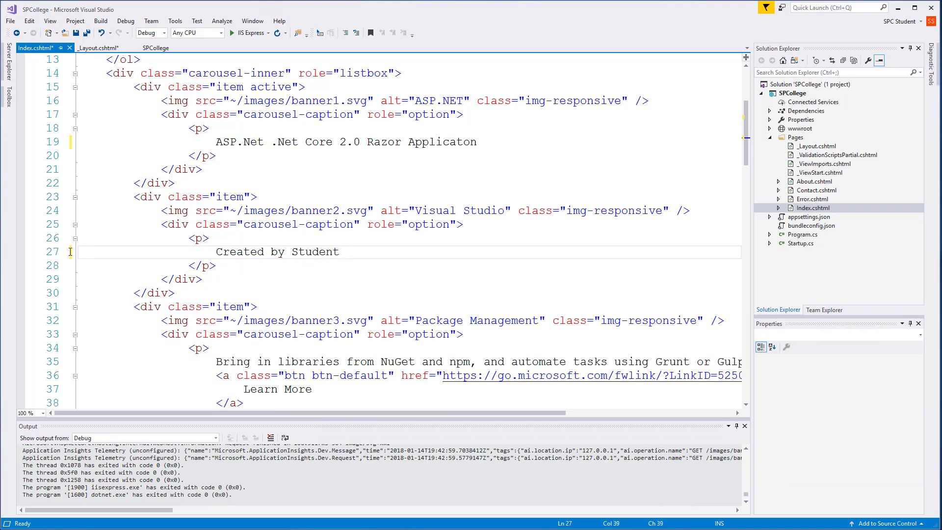
pyautogui.write(': Shane Ha')
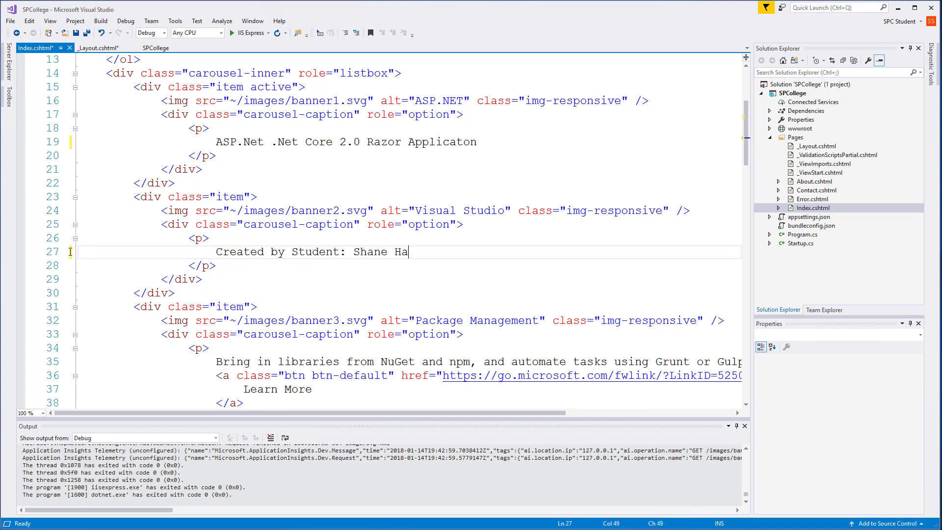
pyautogui.write('milton')
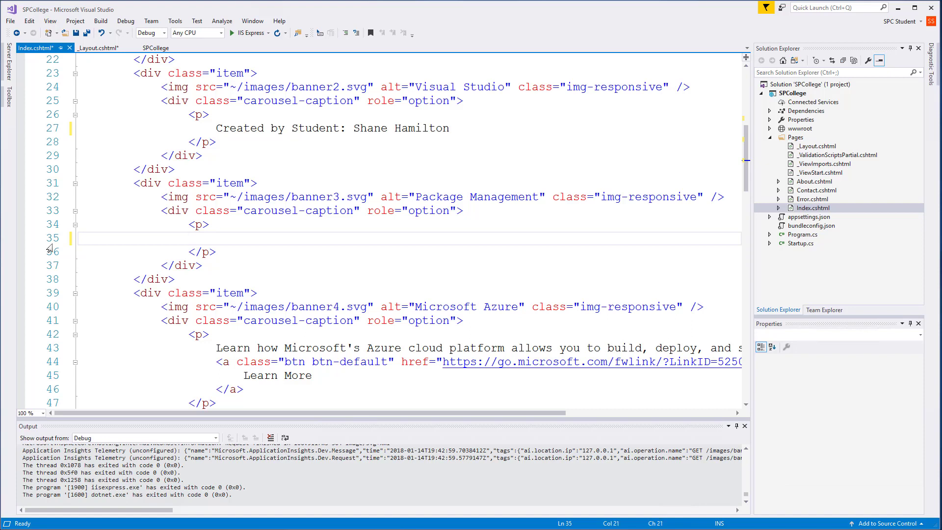
# - Change the third slide's caption to 'Project based on a college data system'
pyautogui.click(217, 238)
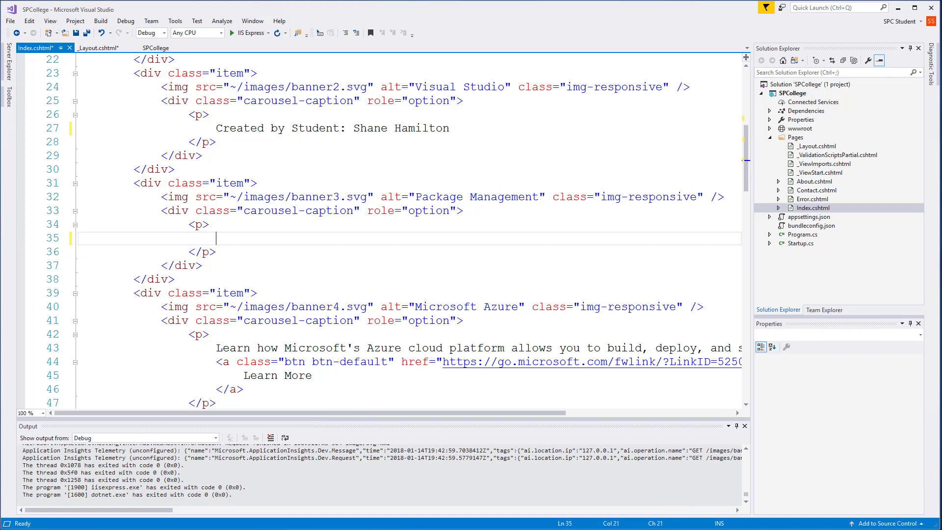
pyautogui.moveTo(276, 234)
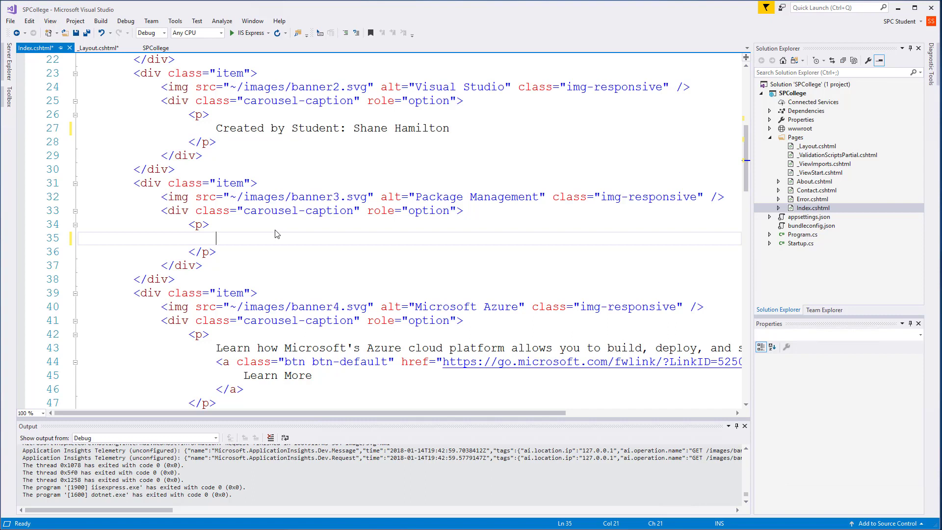
pyautogui.moveTo(264, 236)
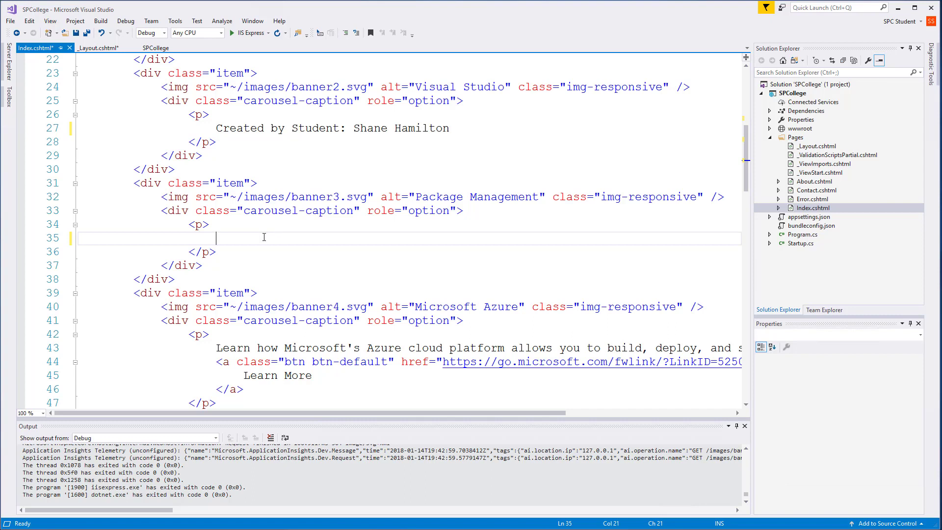
pyautogui.write('Project based on a')
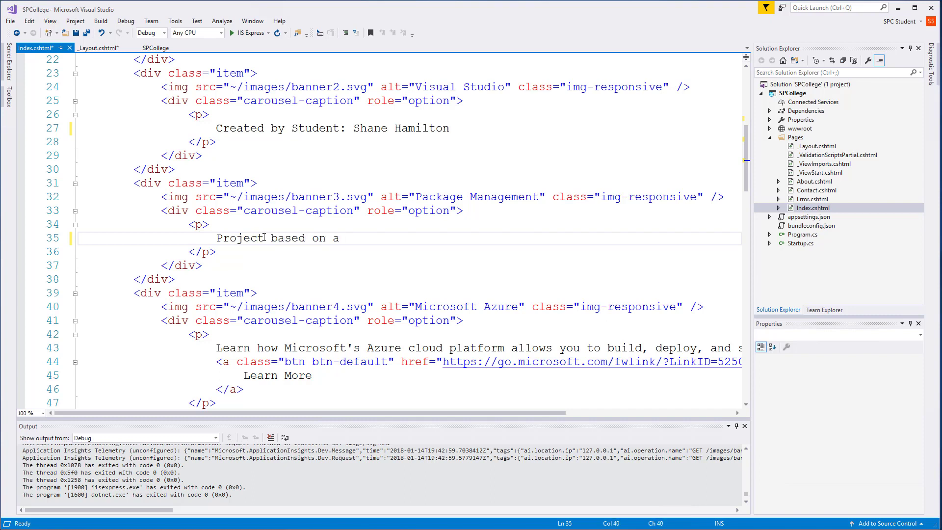
pyautogui.write('collage d')
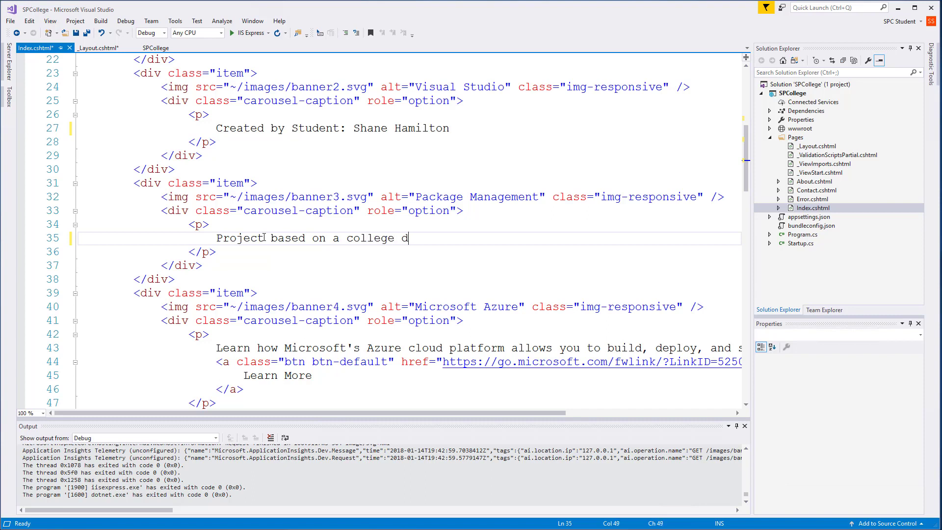
pyautogui.write('ata system')
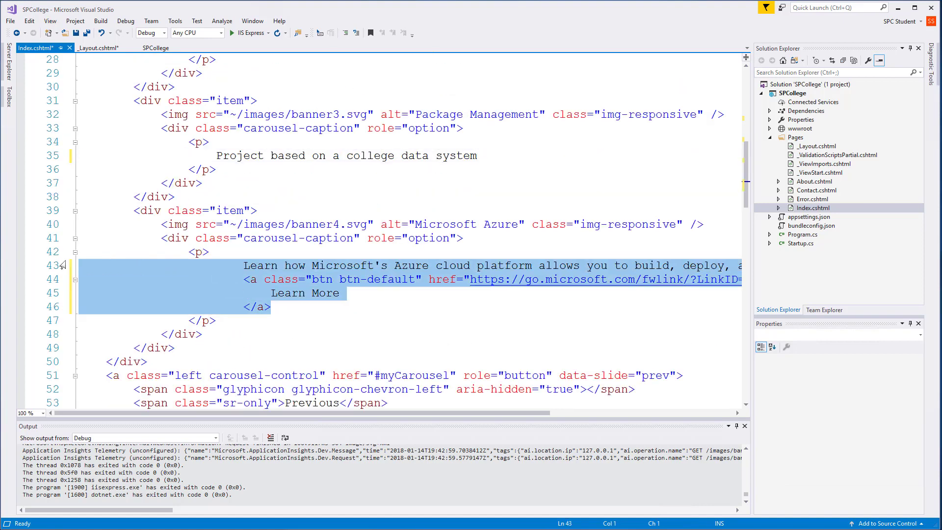
# - Type 'Application is hosted in Microsoft Azure' as the fourth slide's caption
pyautogui.write('A')
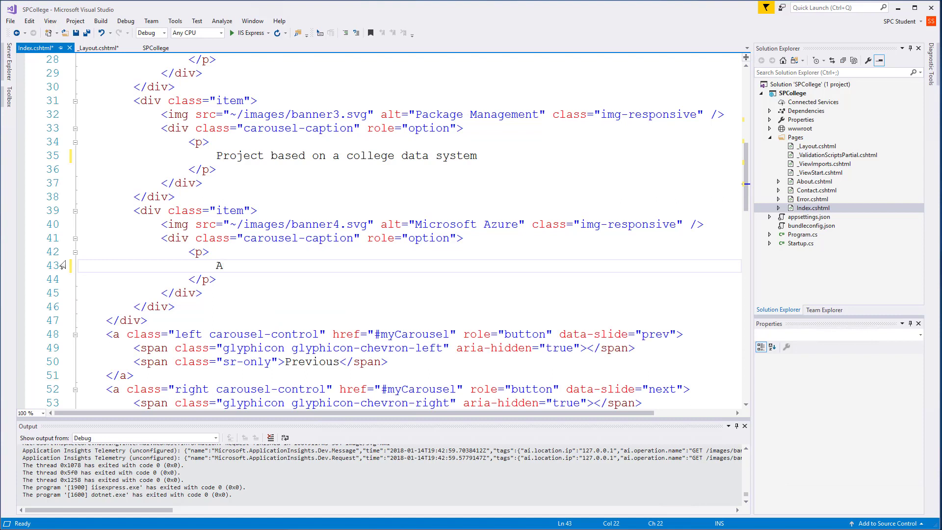
pyautogui.write('pplica')
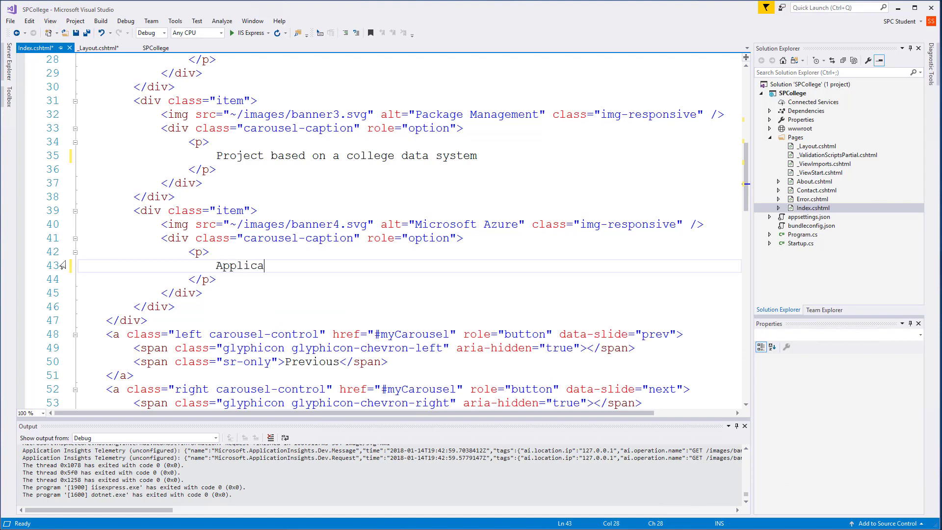
pyautogui.write('tion is host')
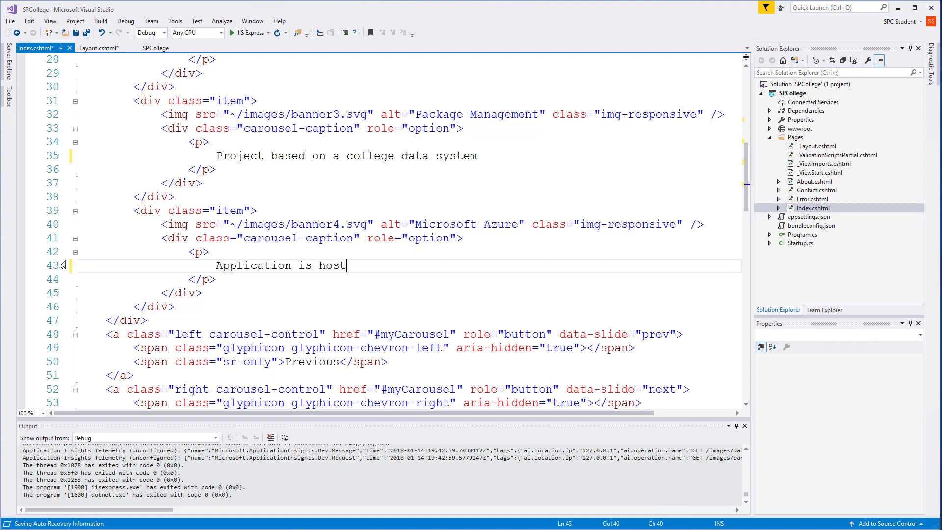
pyautogui.write('ed in Micr')
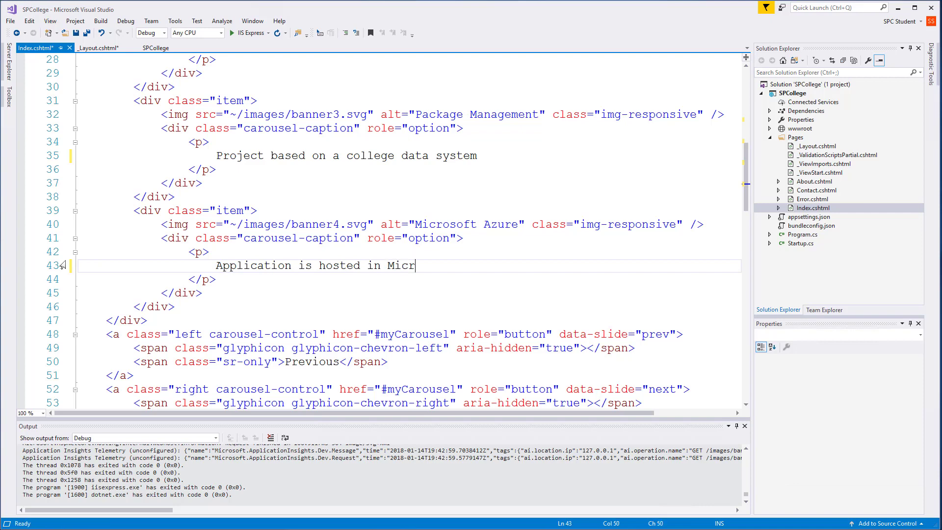
pyautogui.write('osoft Azure')
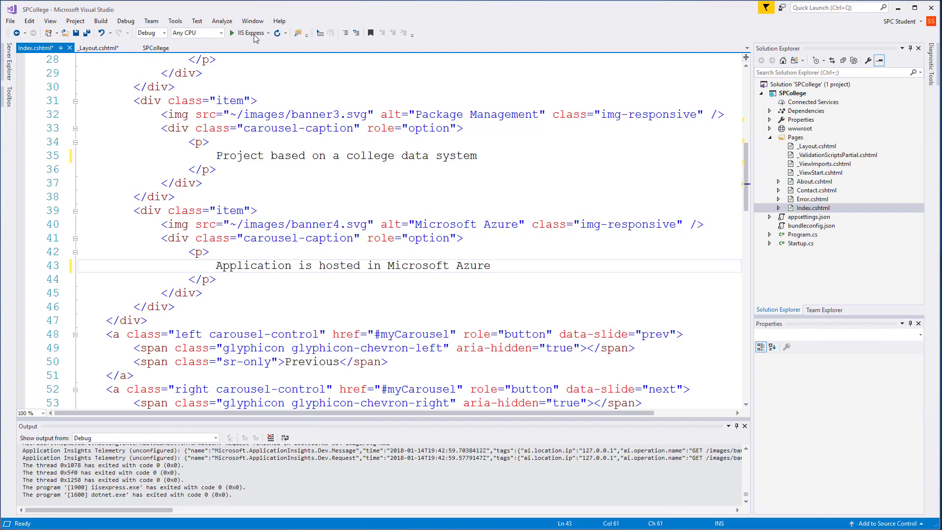
# - Run the site in IIS Express and advance the carousel through the new captions
pyautogui.click(246, 33)
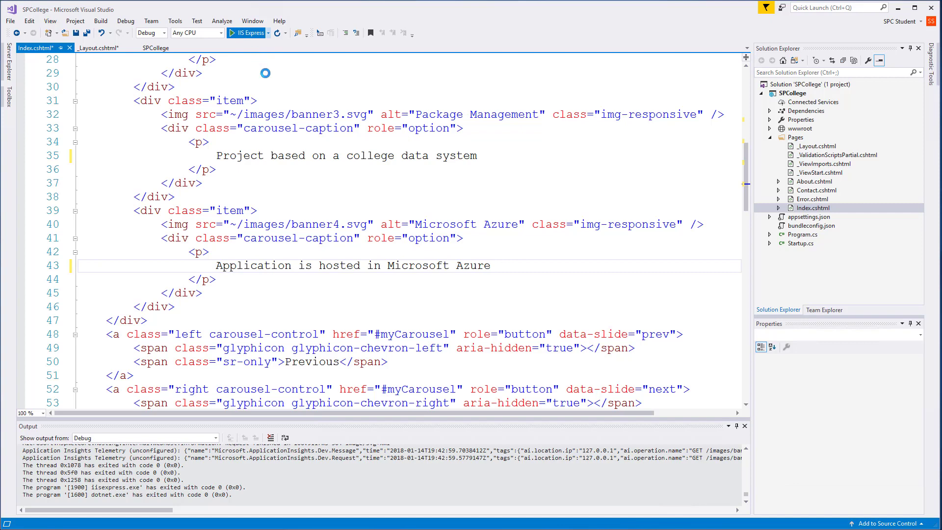
pyautogui.click(231, 33)
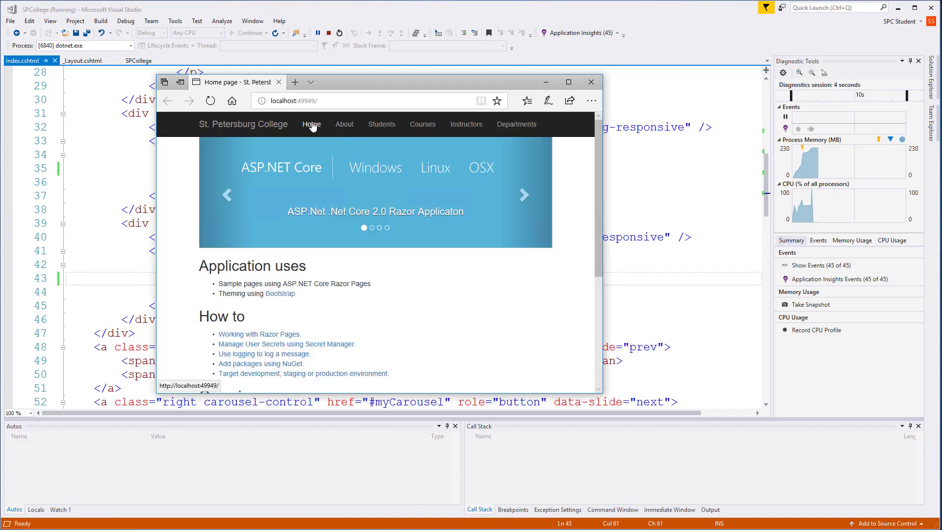
pyautogui.moveTo(423, 124)
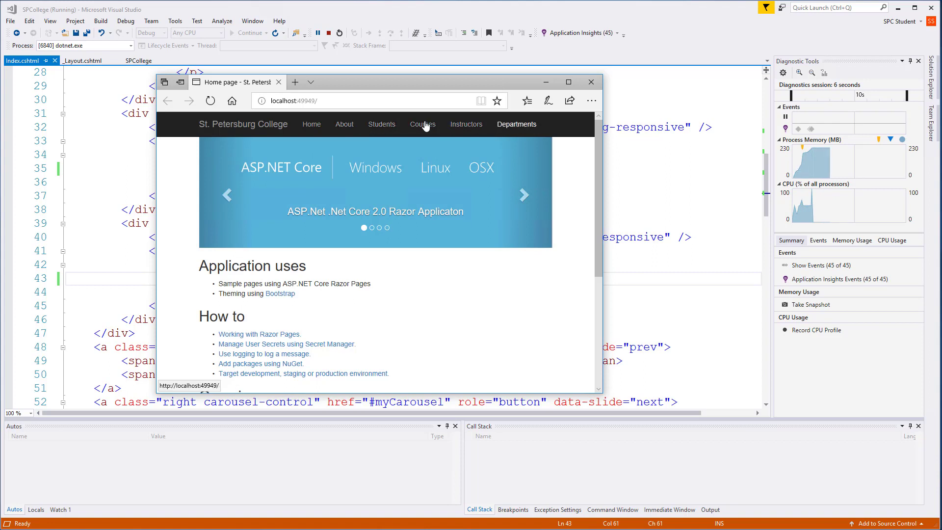
pyautogui.moveTo(514, 128)
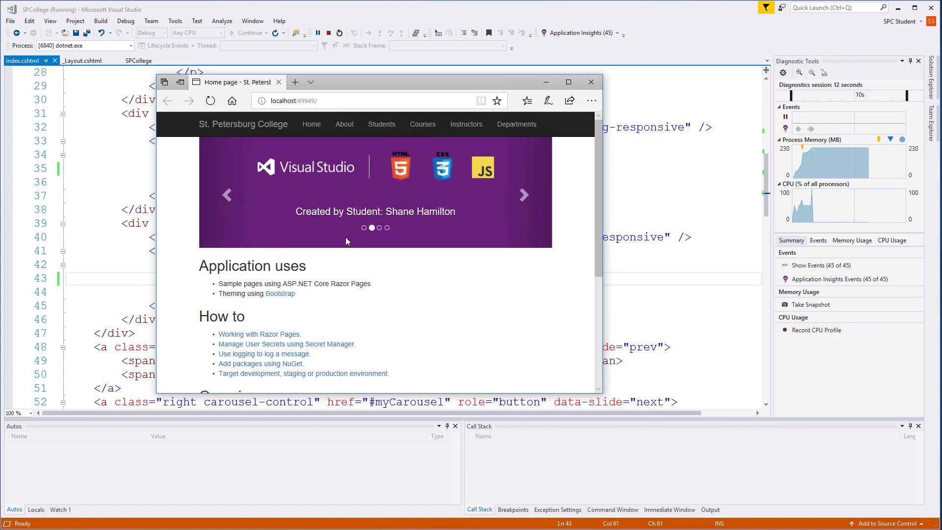
pyautogui.click(524, 195)
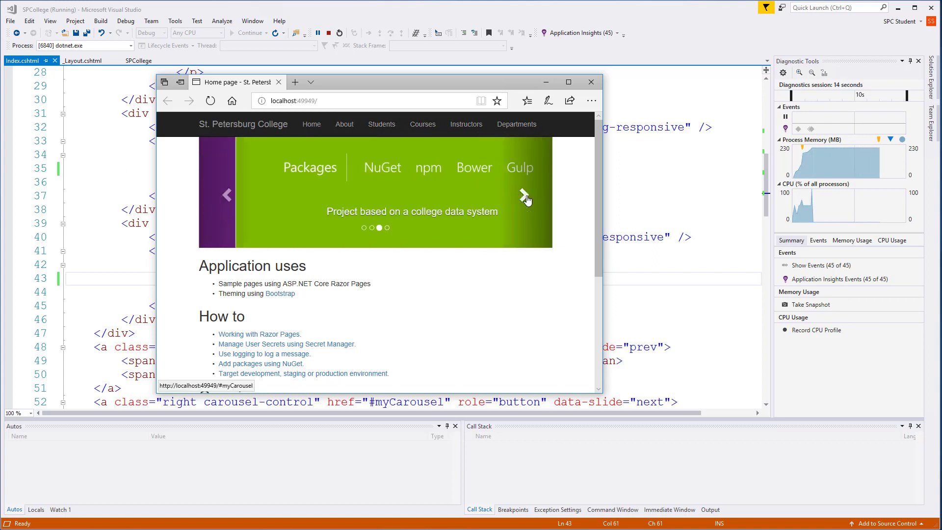
pyautogui.click(525, 195)
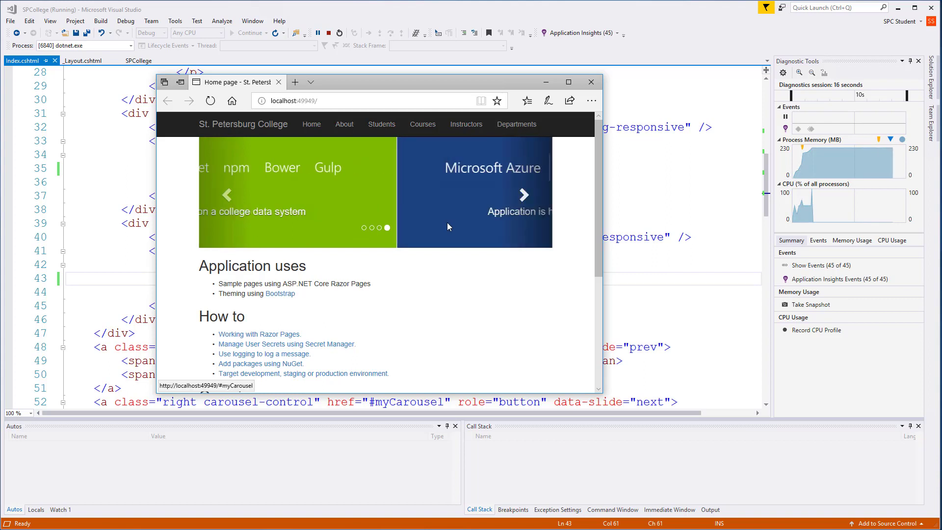